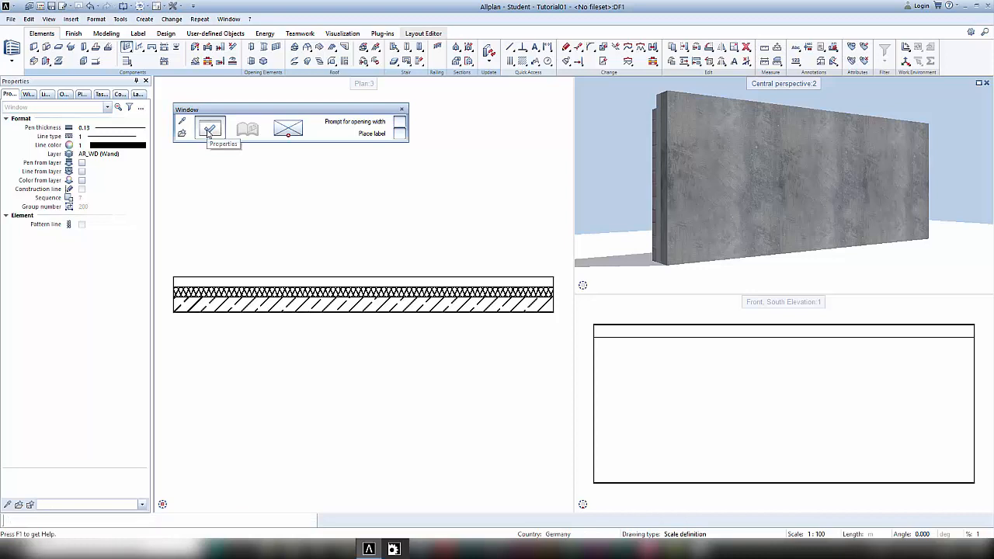
Try the free-form window opening shape, find no library geometry, and abandon the window settings
click(209, 128)
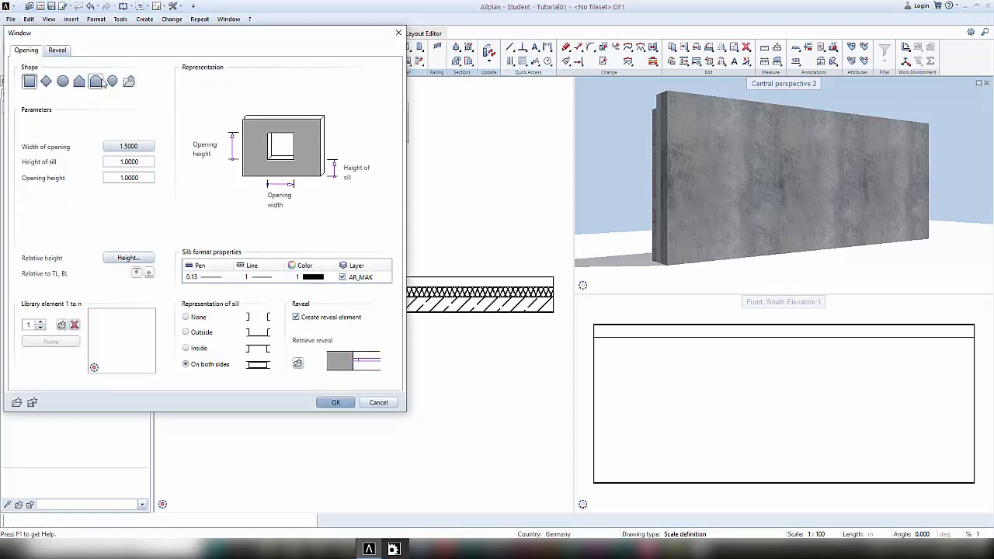
click(129, 81)
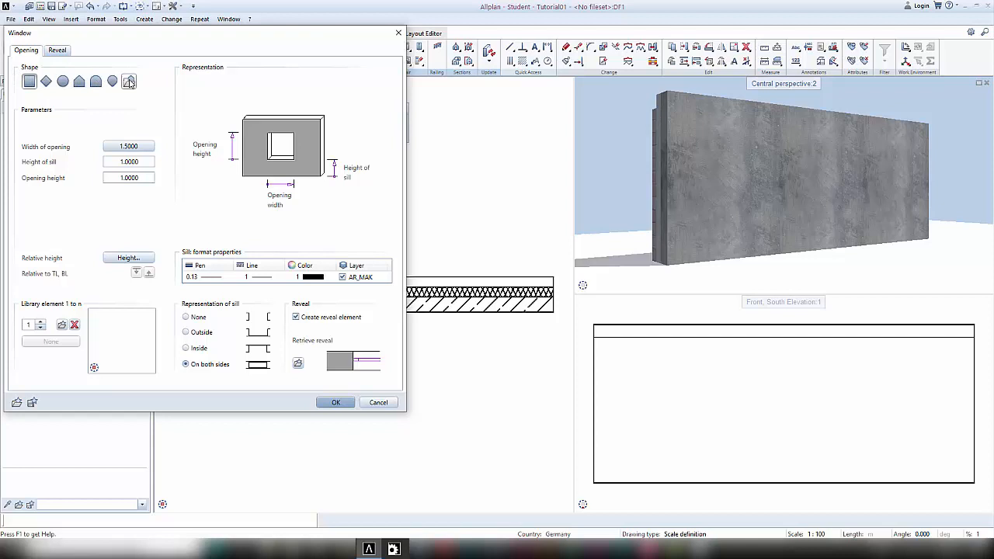
click(127, 81)
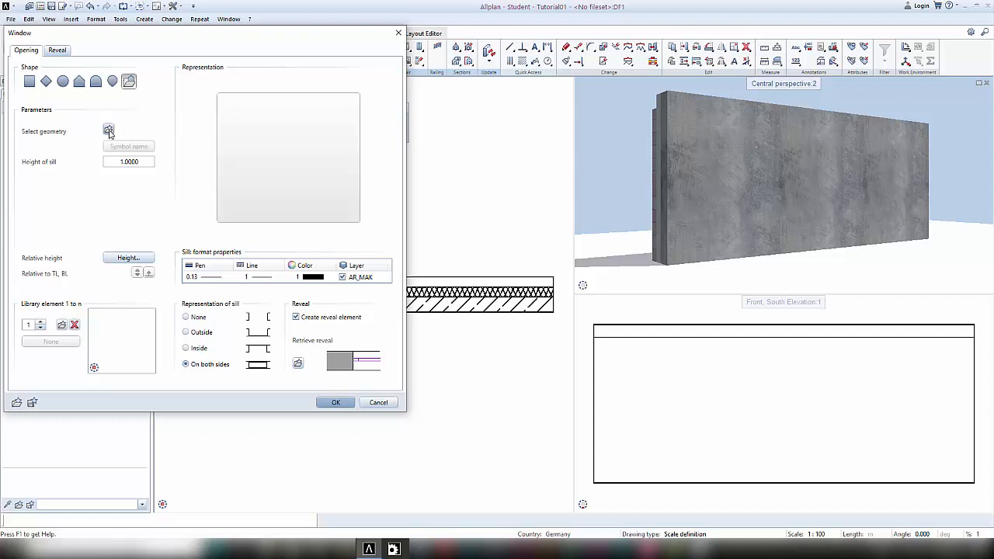
click(109, 130)
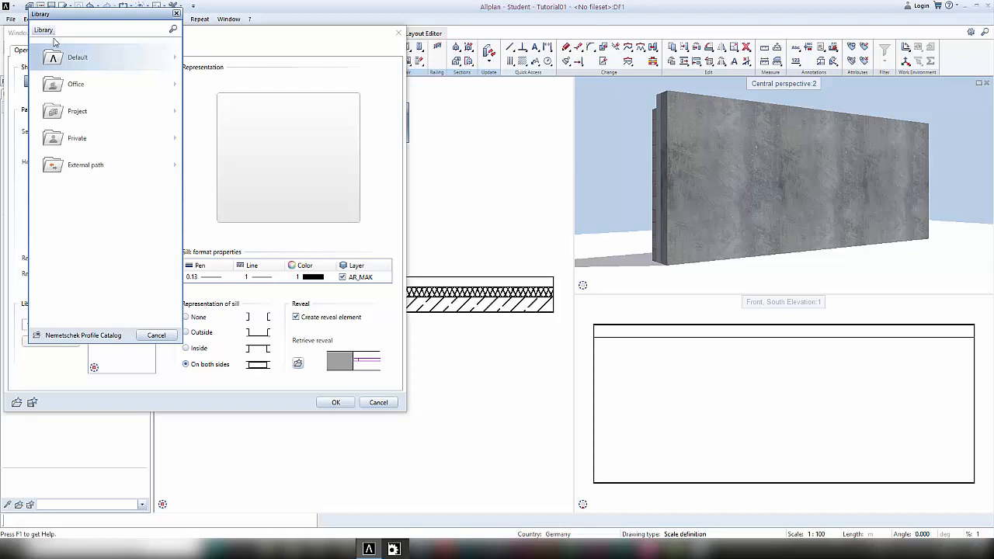
click(155, 335)
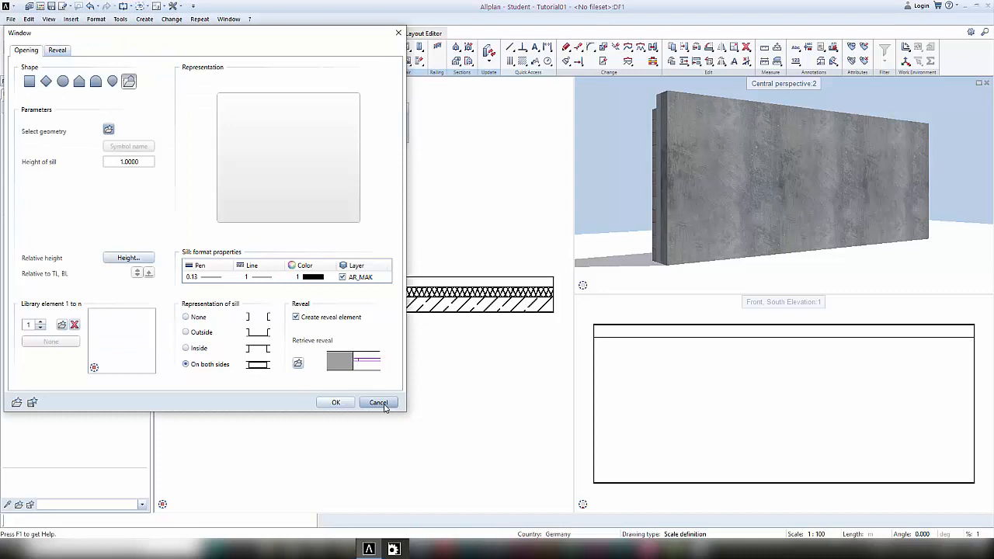
click(379, 400)
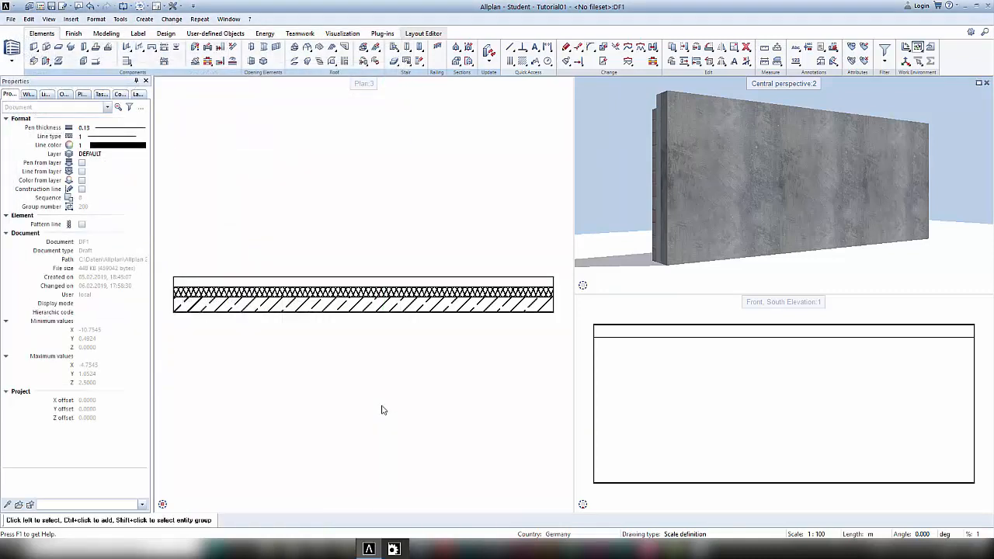
Switch to the 2D drawing tools and start a spline for a closed blob outline above the wall
click(166, 32)
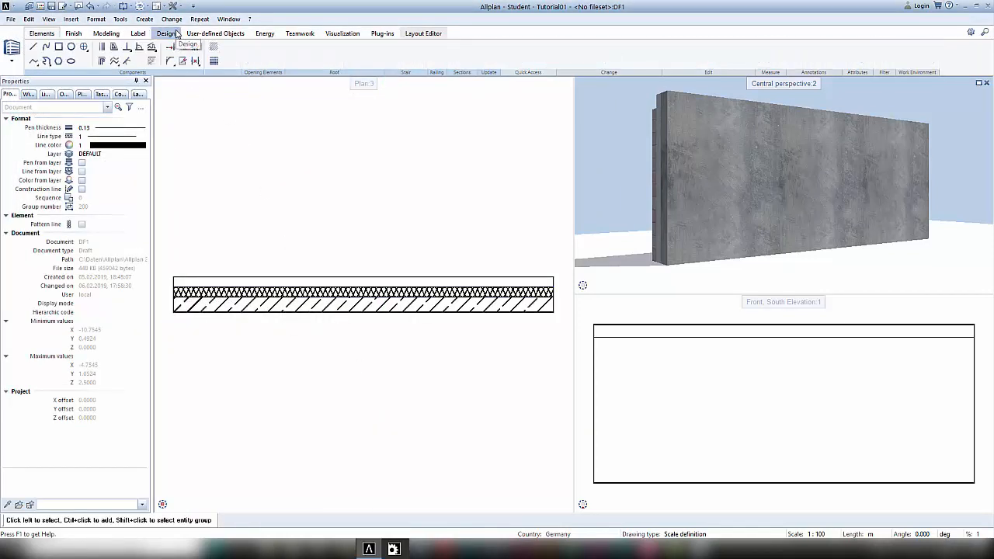
click(166, 32)
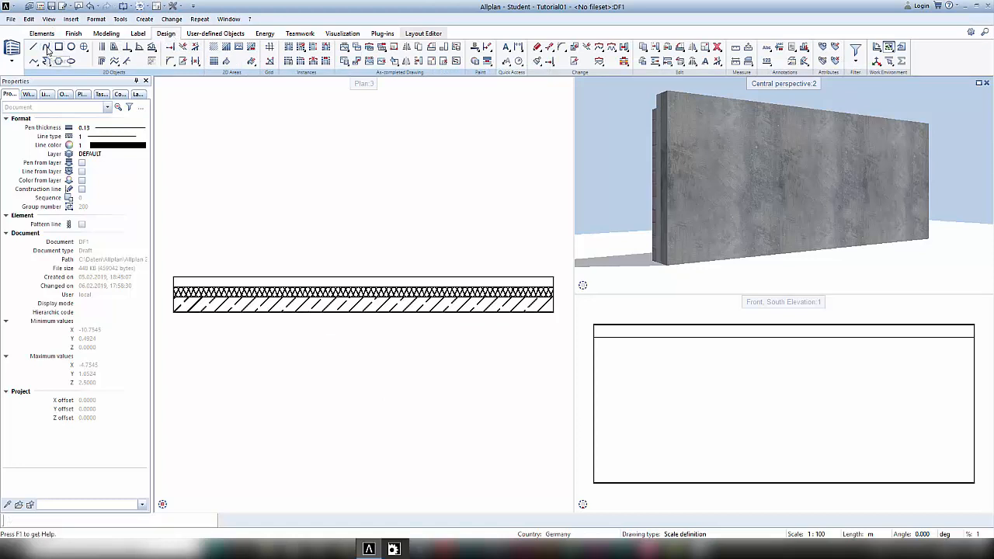
click(45, 47)
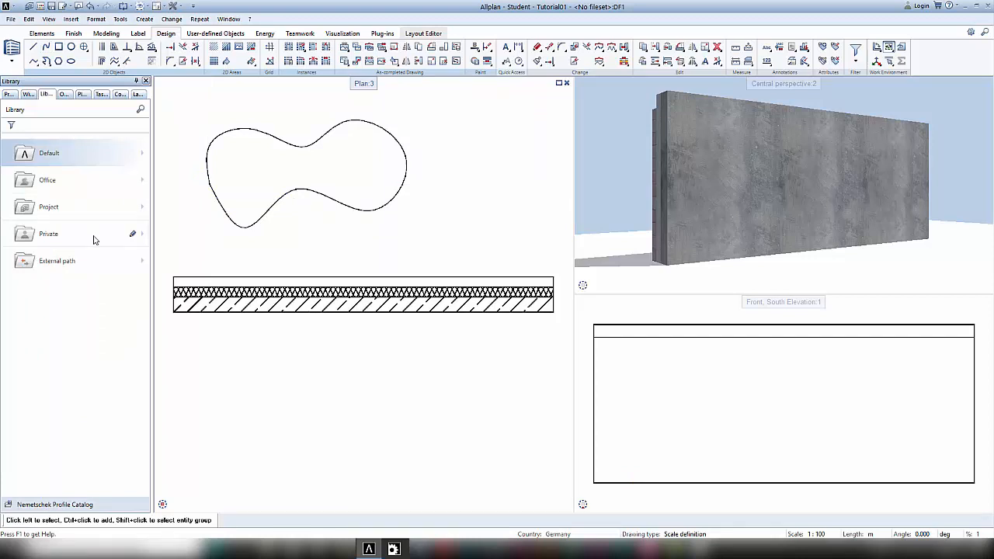
Create a 'free window-forms' group in the Private library and start inserting a symbol into it
click(48, 233)
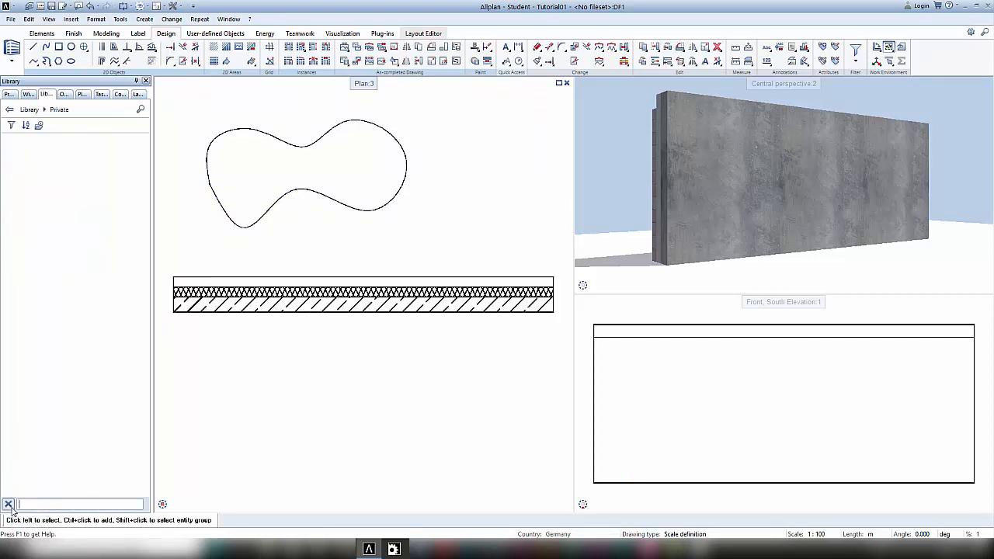
text(free w)
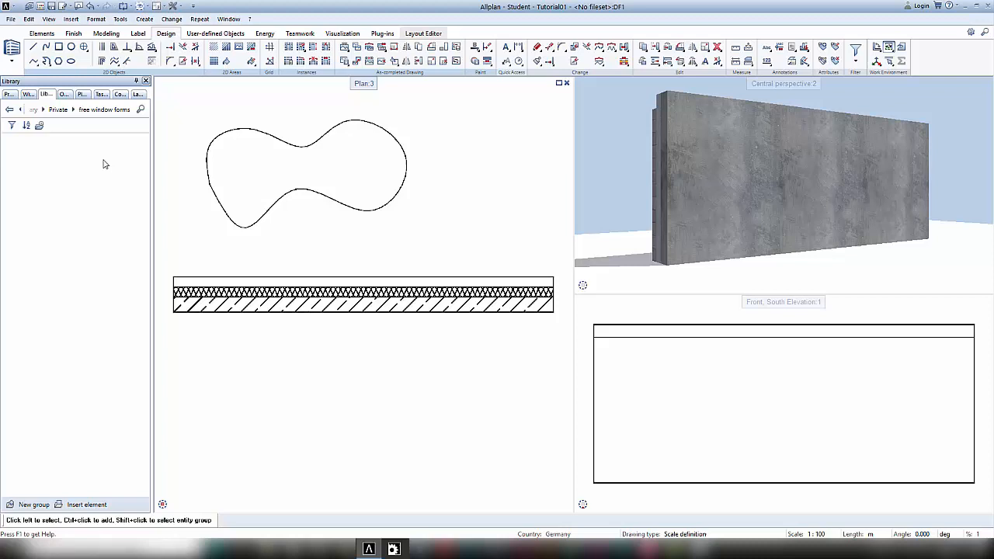
click(87, 505)
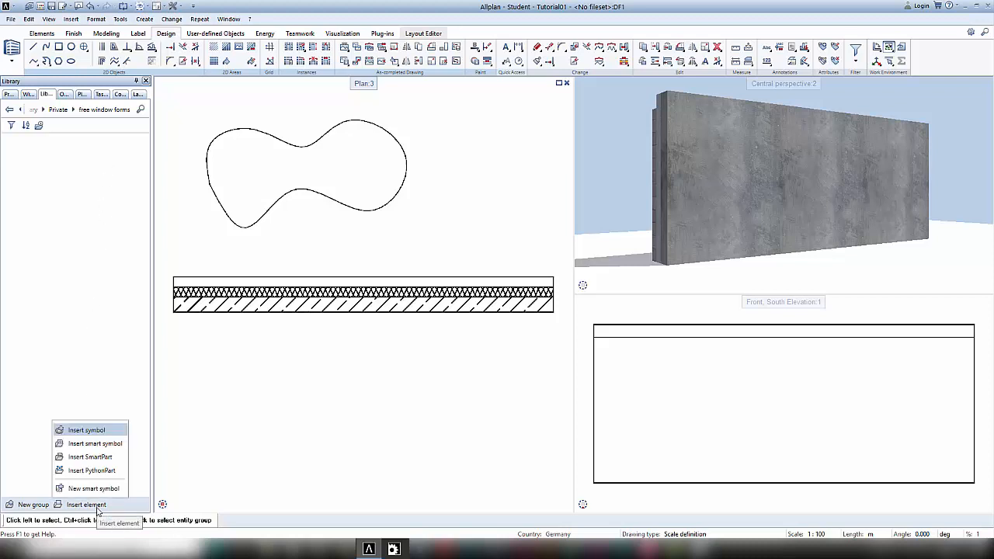
click(87, 429)
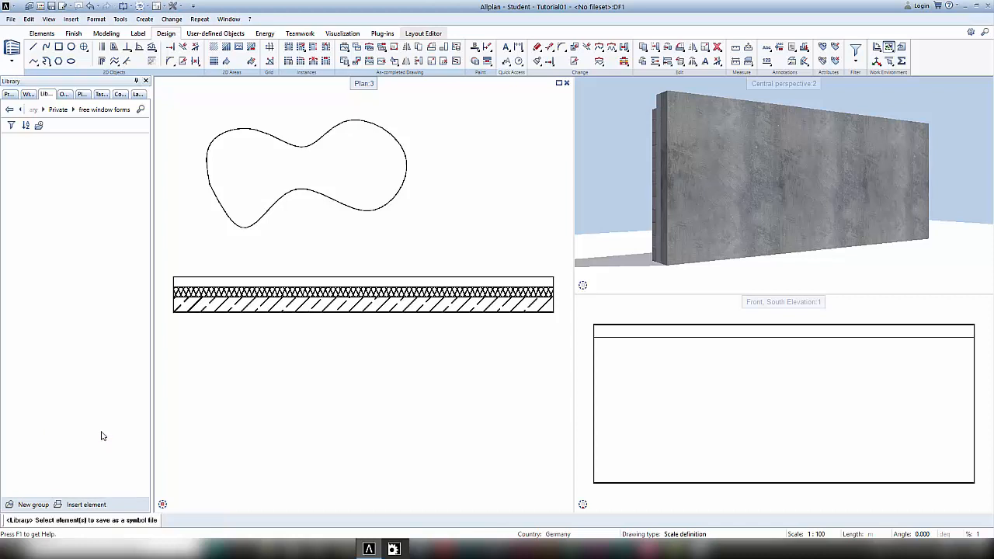
mouse_move(116, 528)
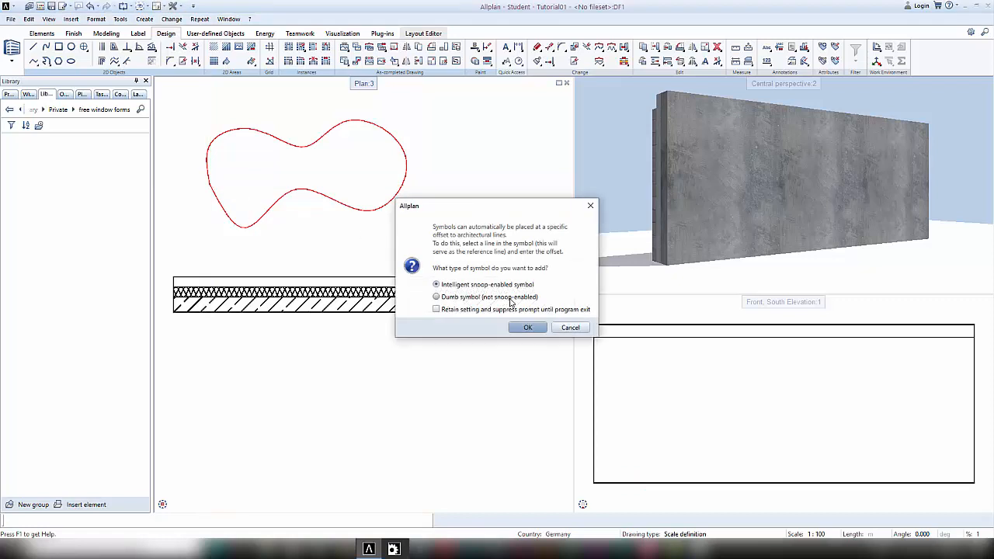
Save the blob outline as a plain symbol named 'curvy' in the free window-forms group
click(437, 297)
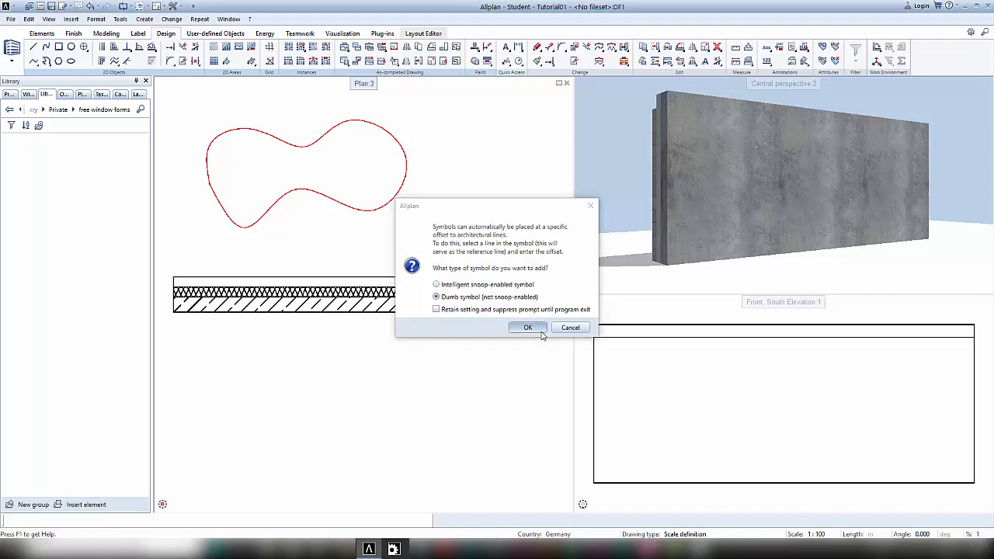
click(528, 326)
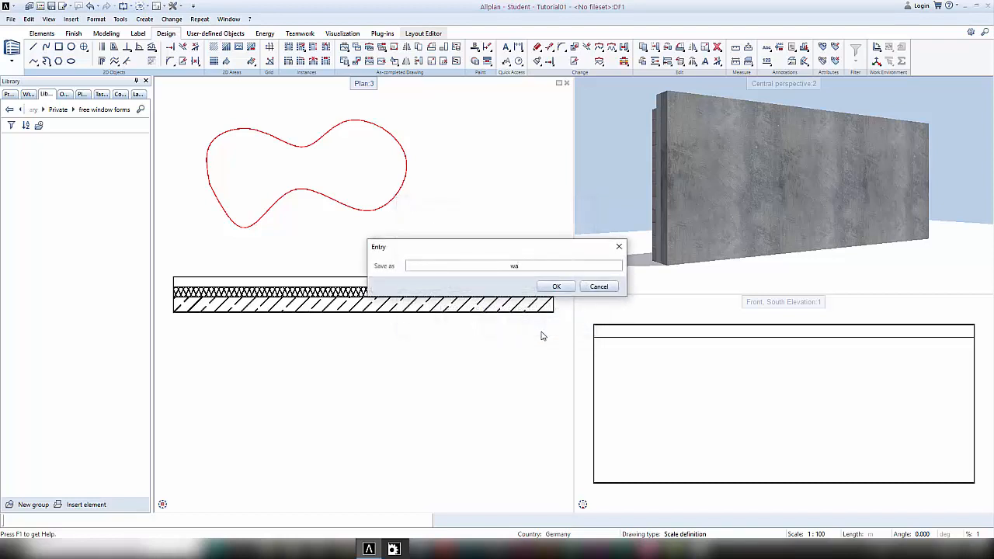
text(vy)
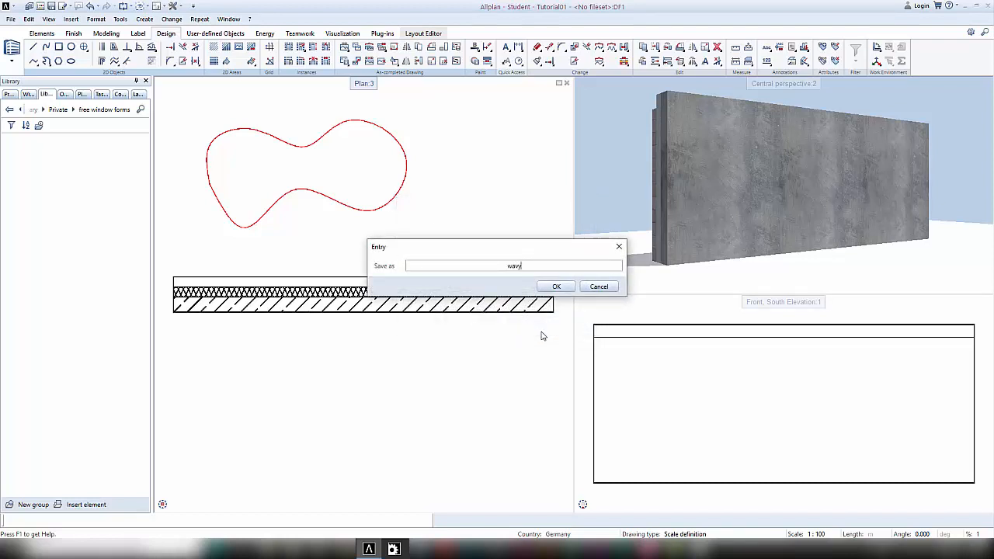
click(555, 285)
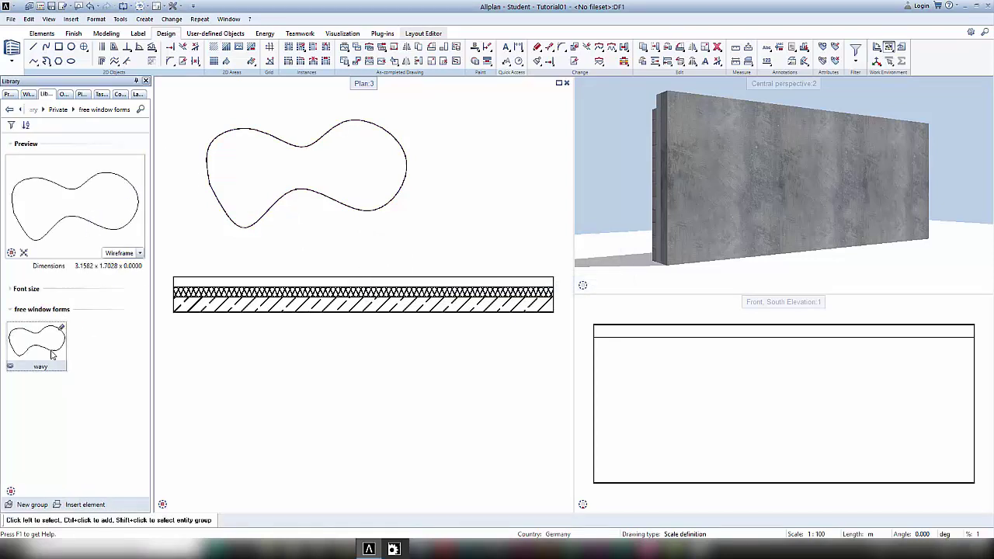
mouse_move(50, 354)
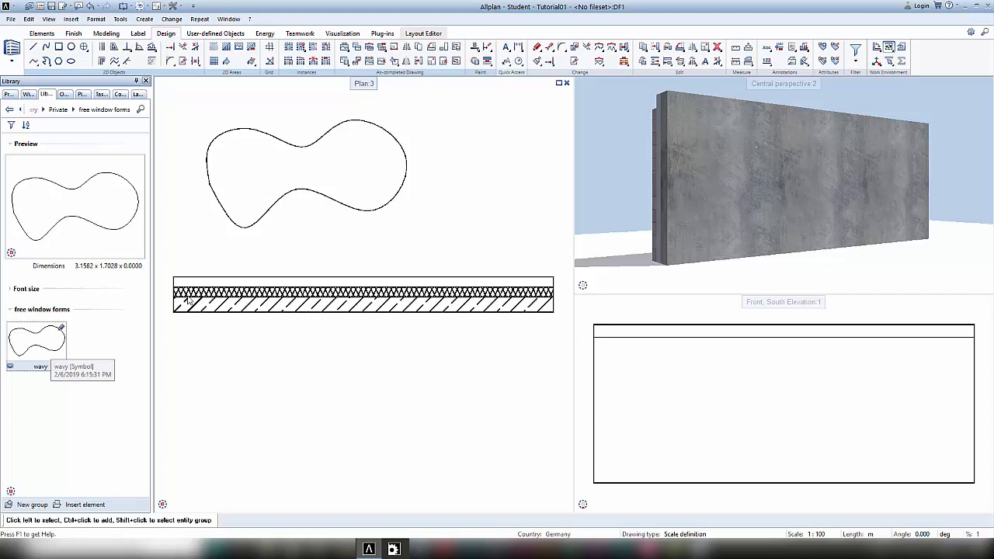
click(305, 165)
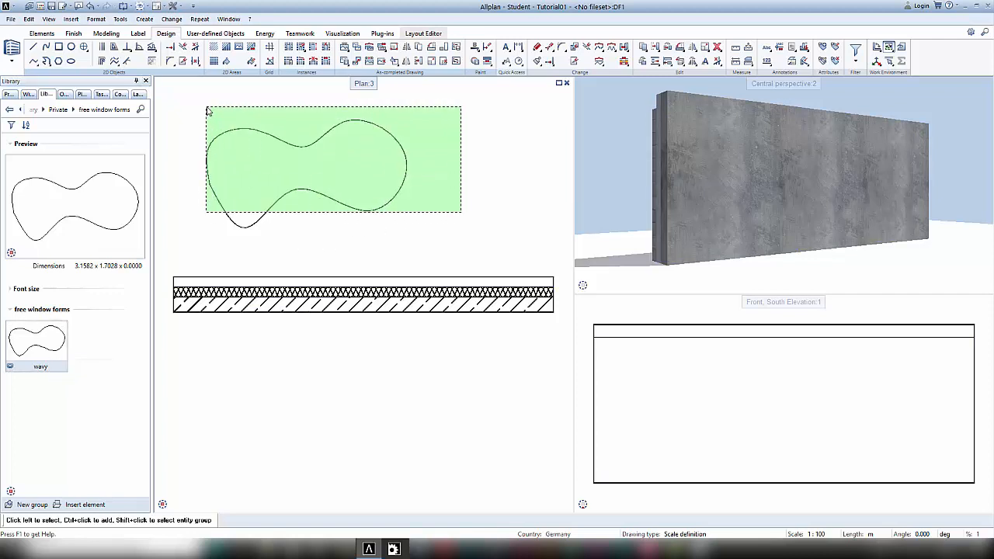
click(303, 163)
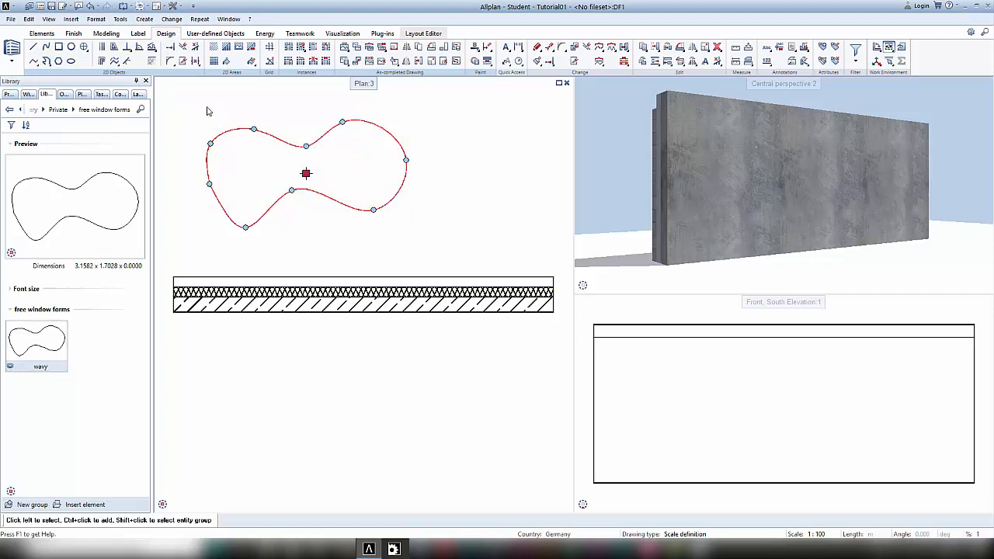
Return to the building element tools and show the list of opening types
click(42, 32)
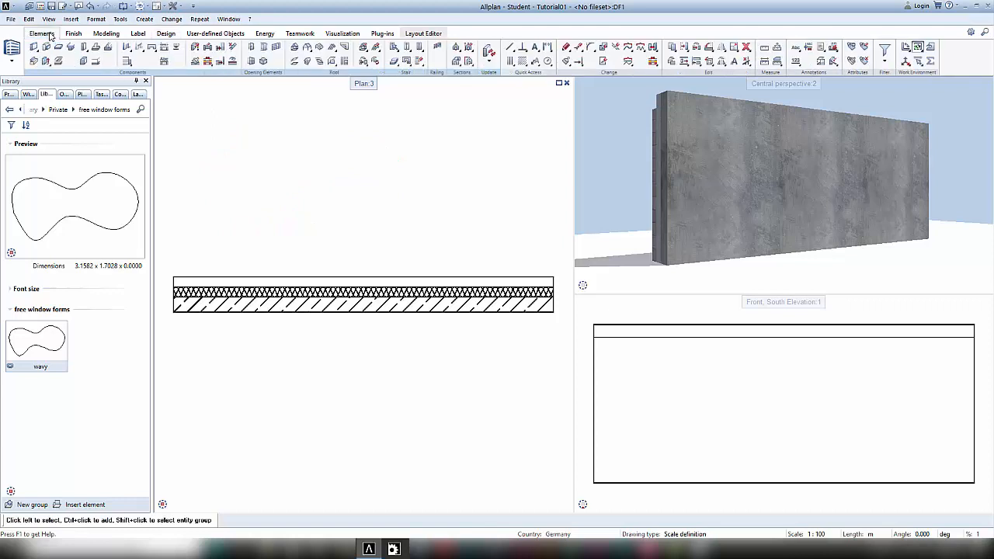
click(153, 46)
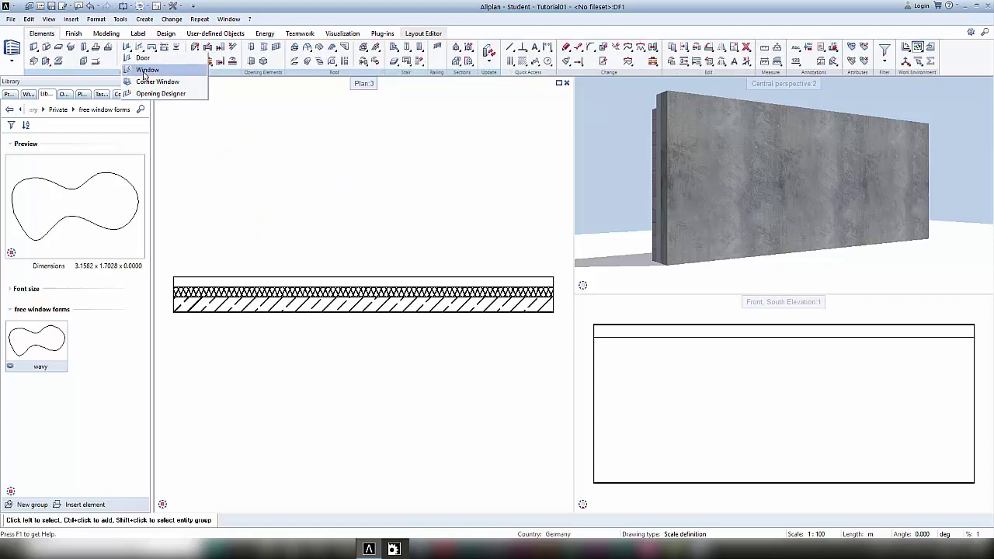
Give the window a free-form shape using the wavy outline from Private > free window forms, about 3.158 by 1.702
click(148, 70)
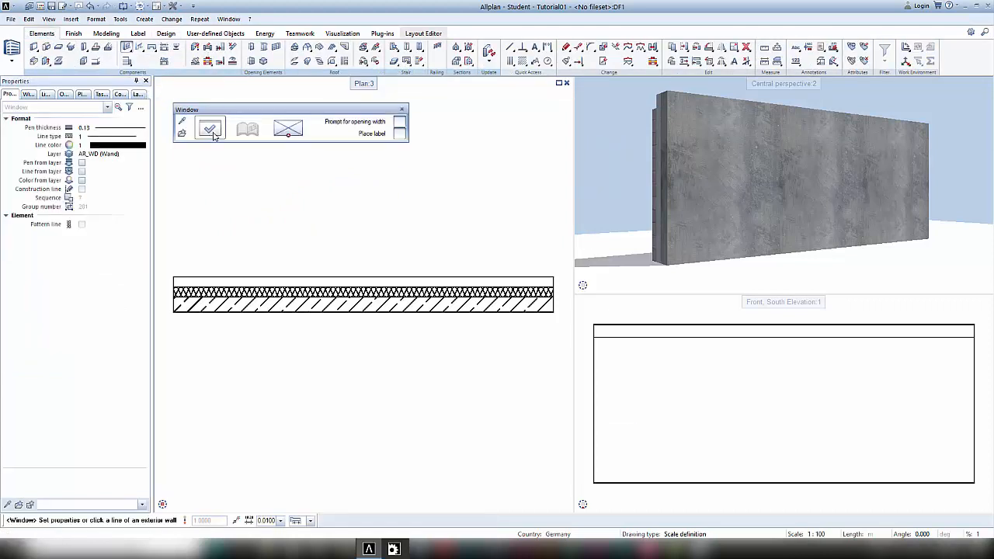
click(209, 127)
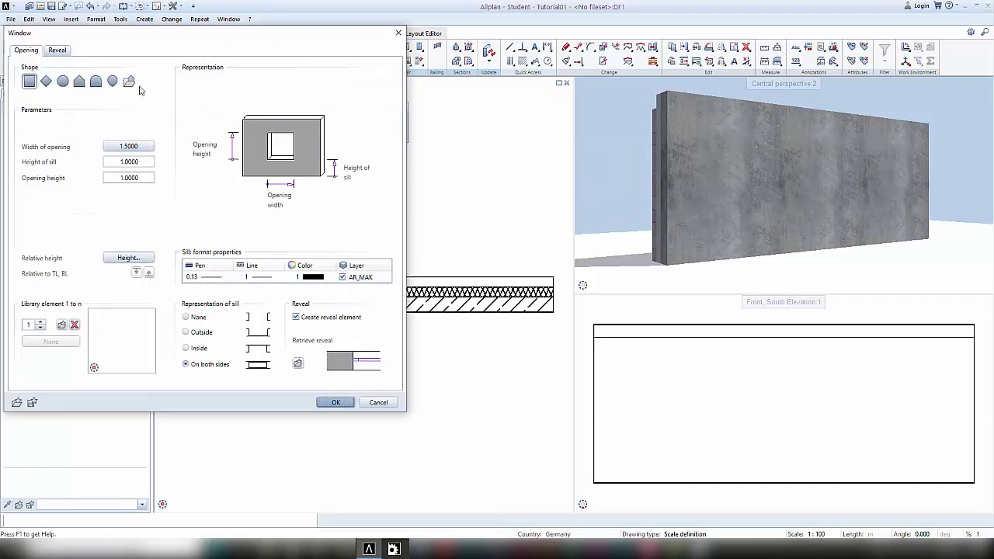
click(129, 80)
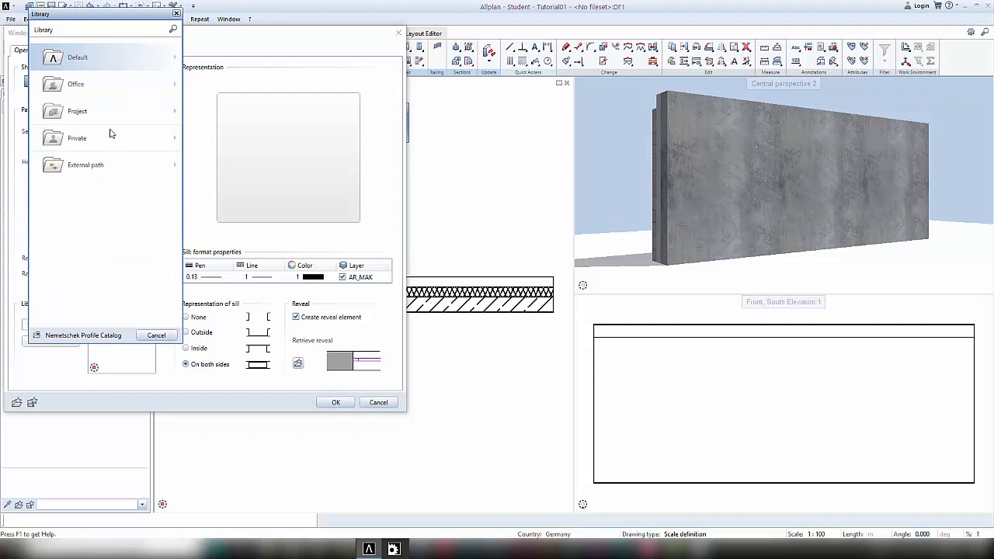
mouse_move(99, 143)
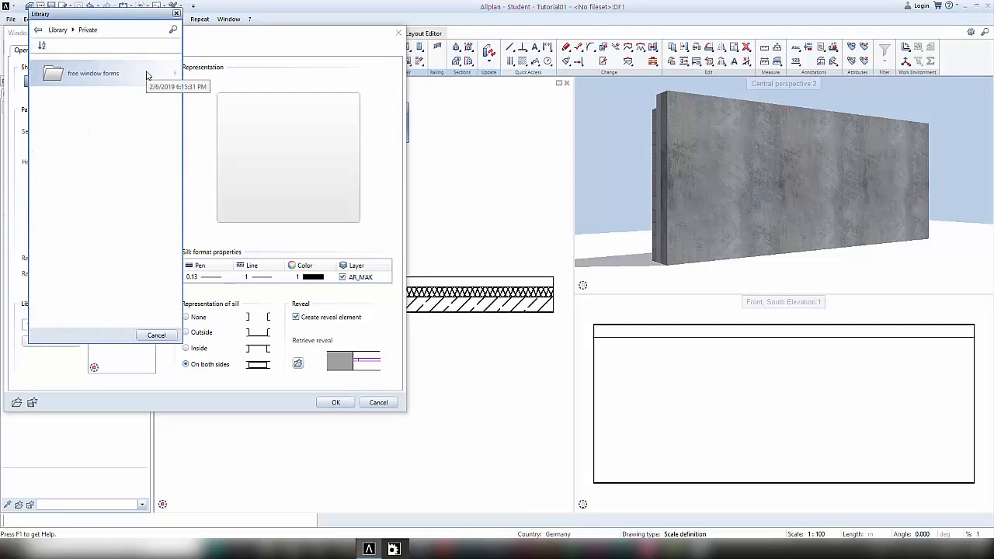
double_click(93, 73)
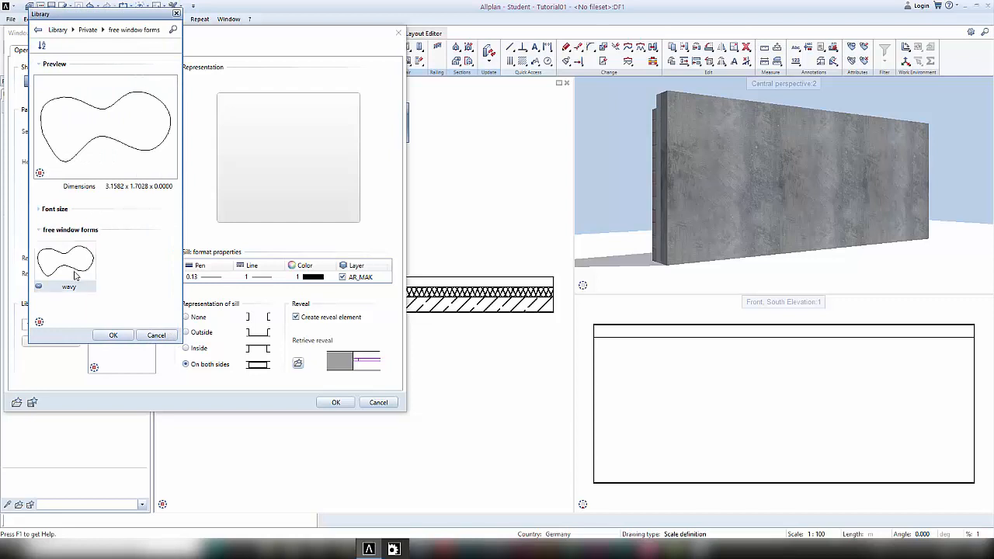
click(114, 335)
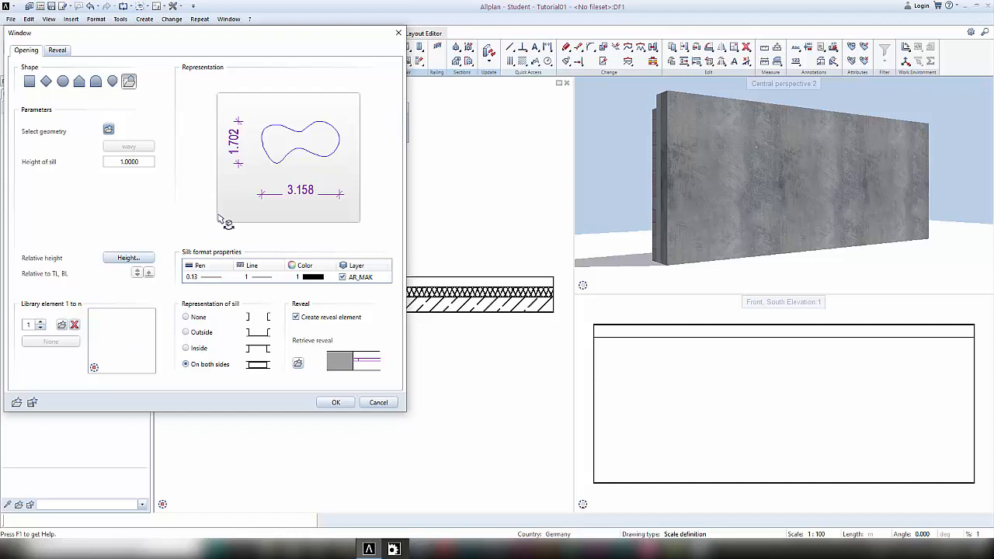
mouse_move(236, 132)
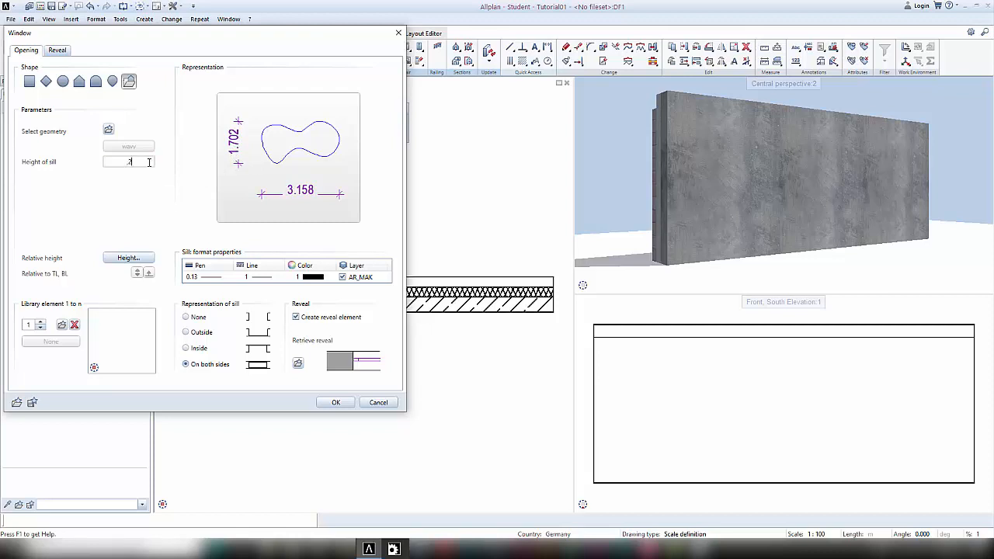
Set the sill height to 0.2000 and accept the window opening settings
text(0.2000)
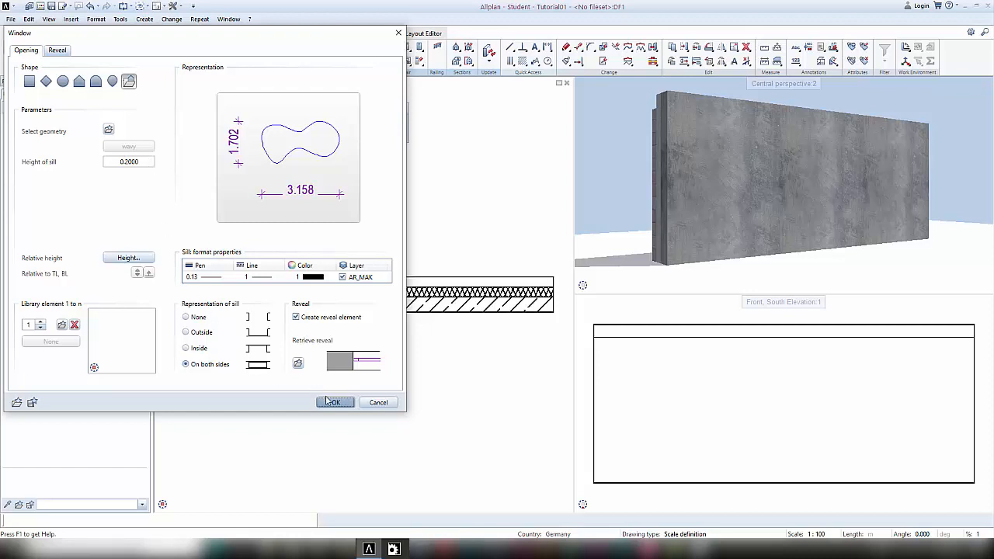
click(335, 402)
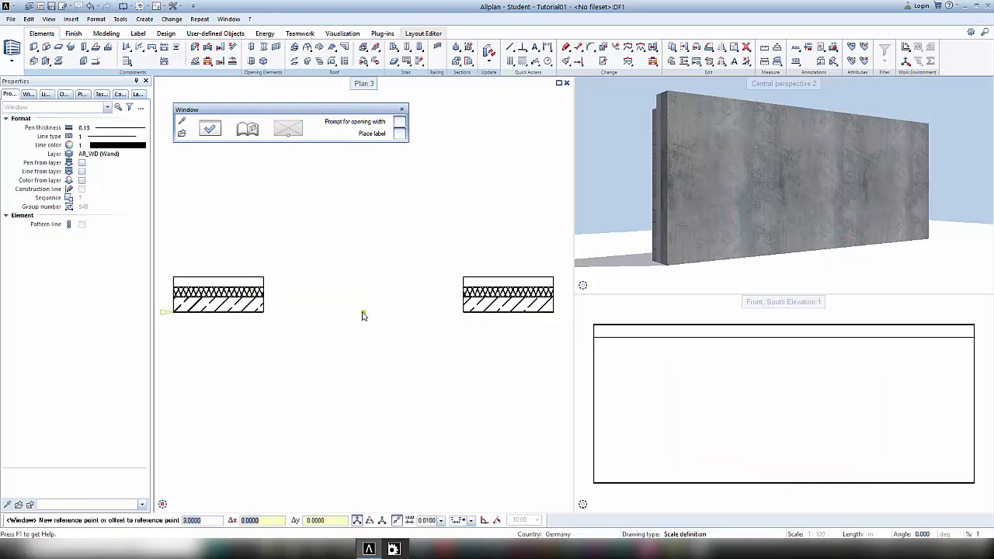
click(360, 294)
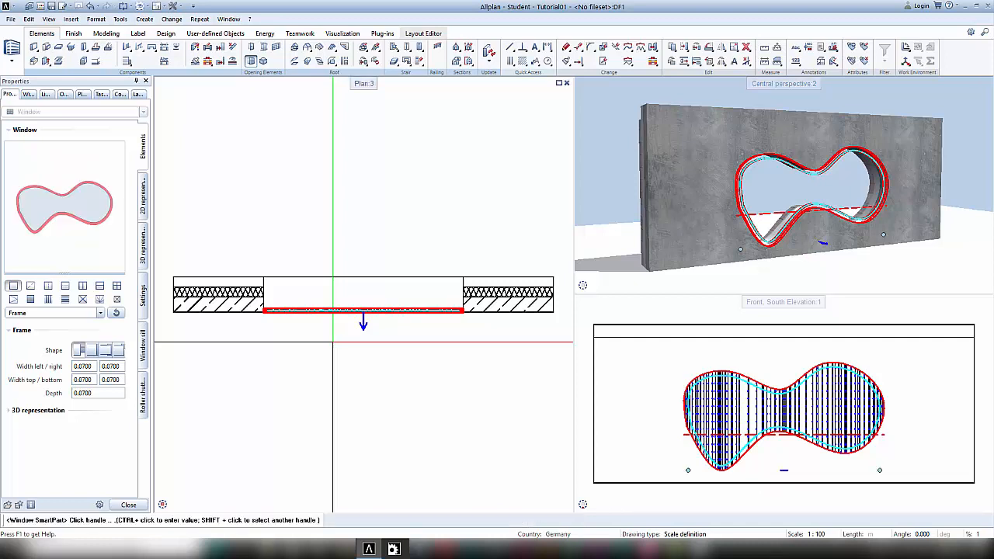
mouse_move(82, 285)
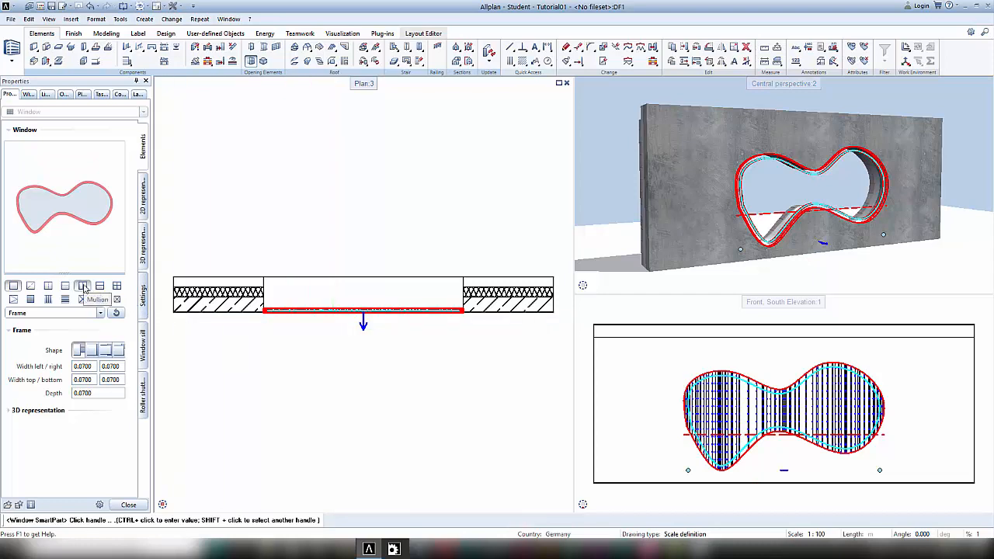
Add mullions with a chosen division type and 5 fields to the SmartPart window
click(82, 286)
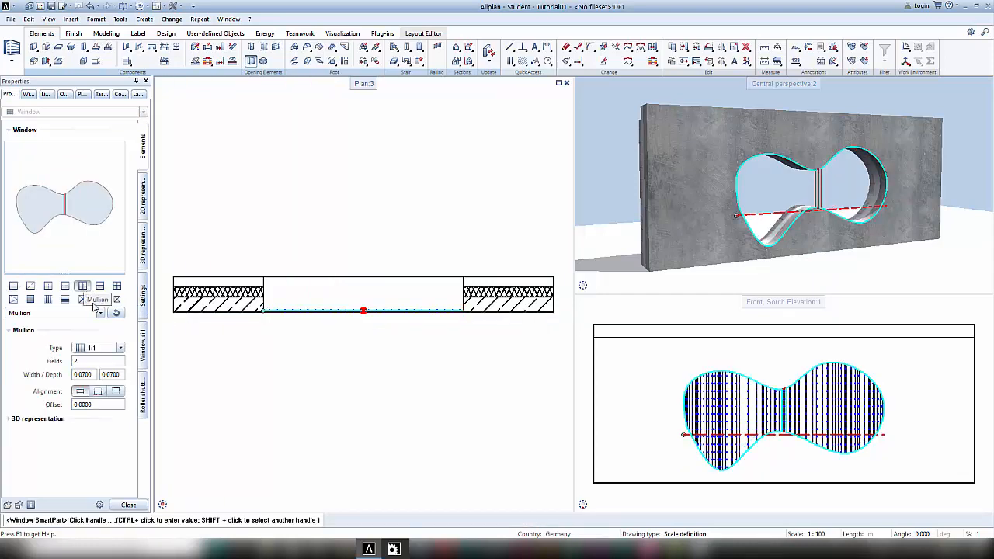
click(119, 347)
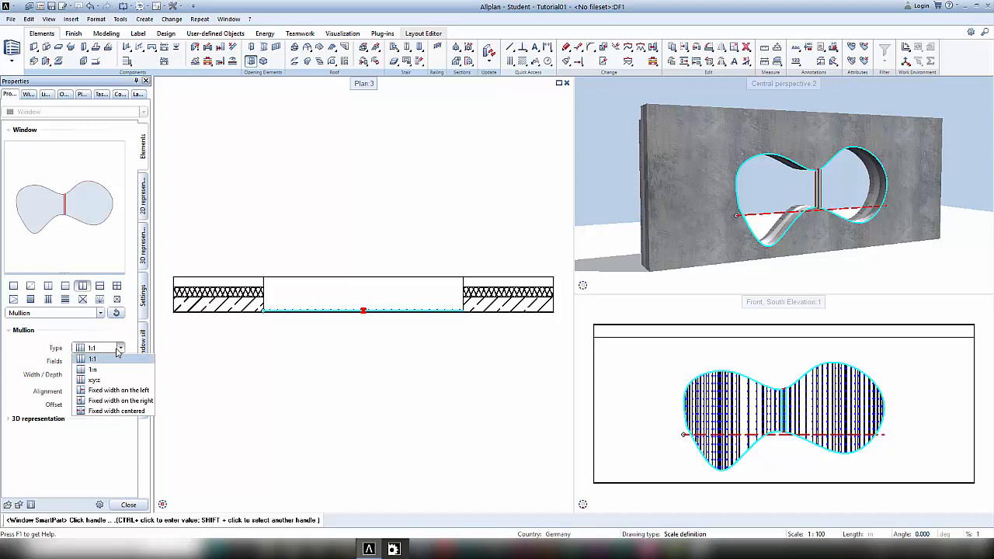
click(93, 357)
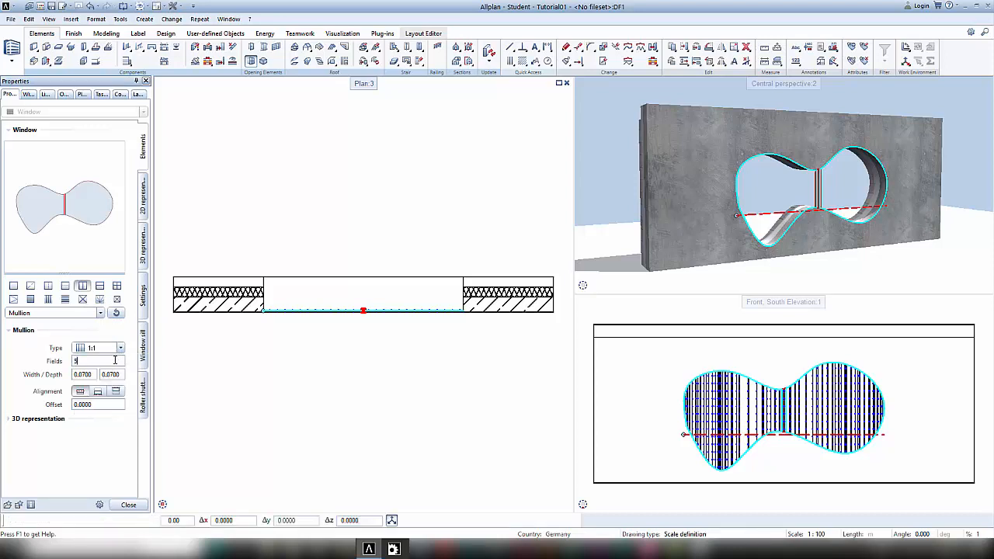
text(5)
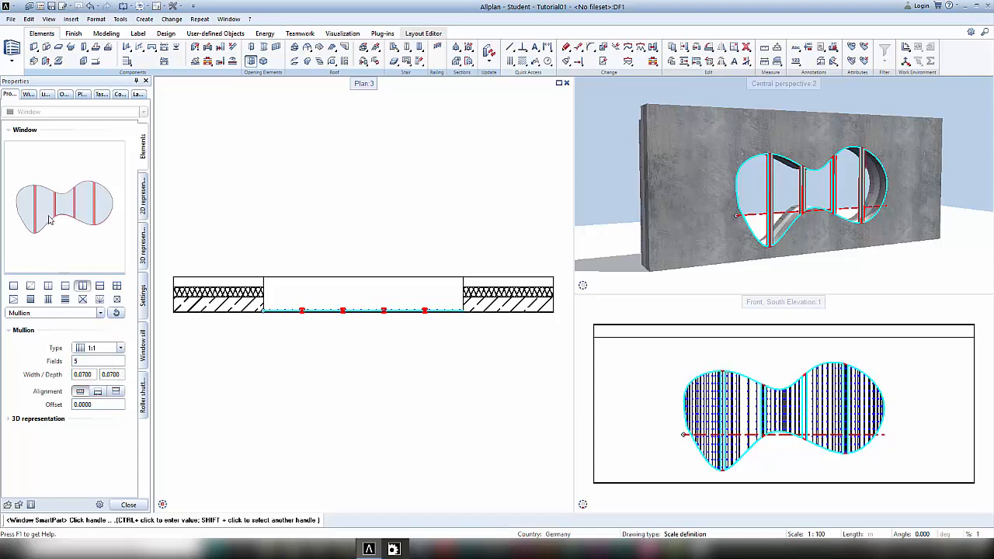
Add opening casements to two selected window fields
click(44, 210)
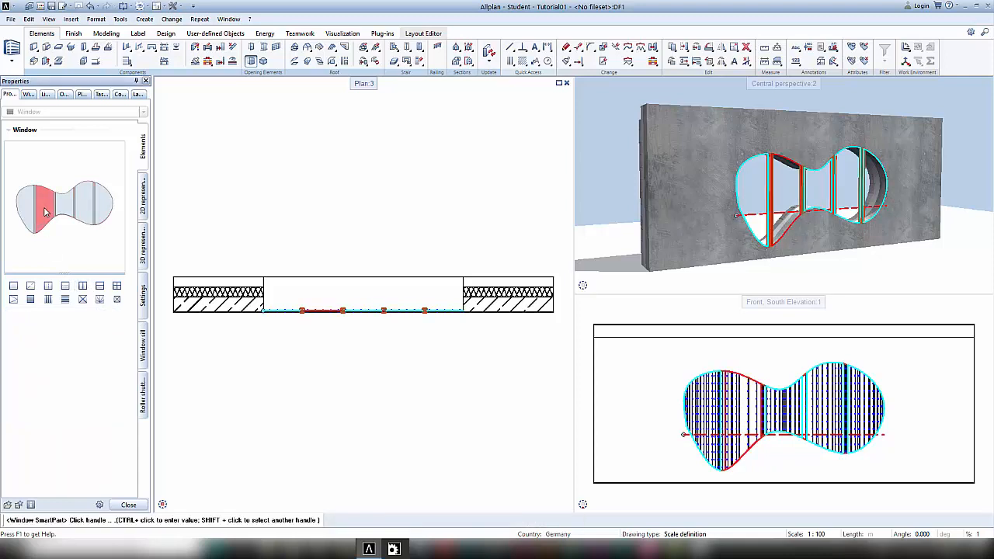
click(12, 298)
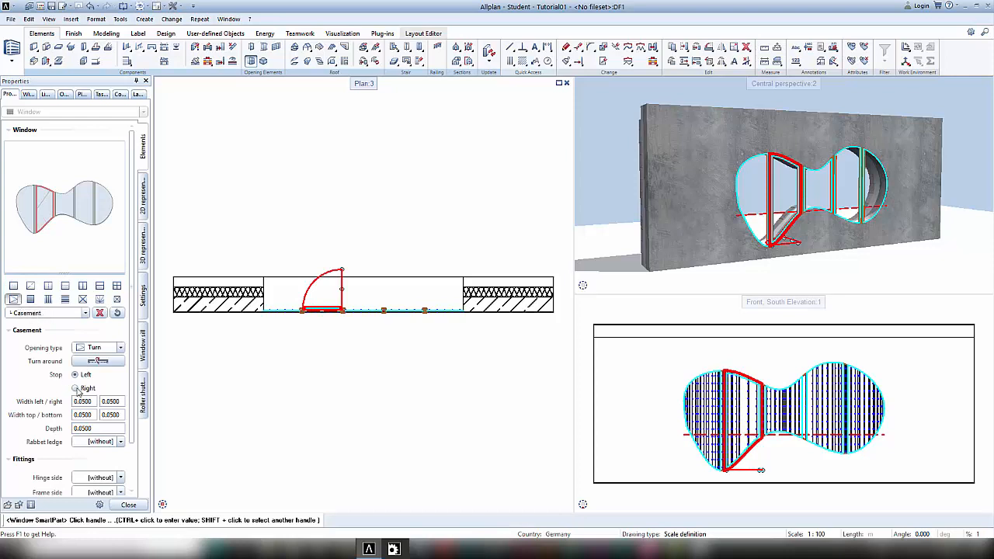
click(74, 388)
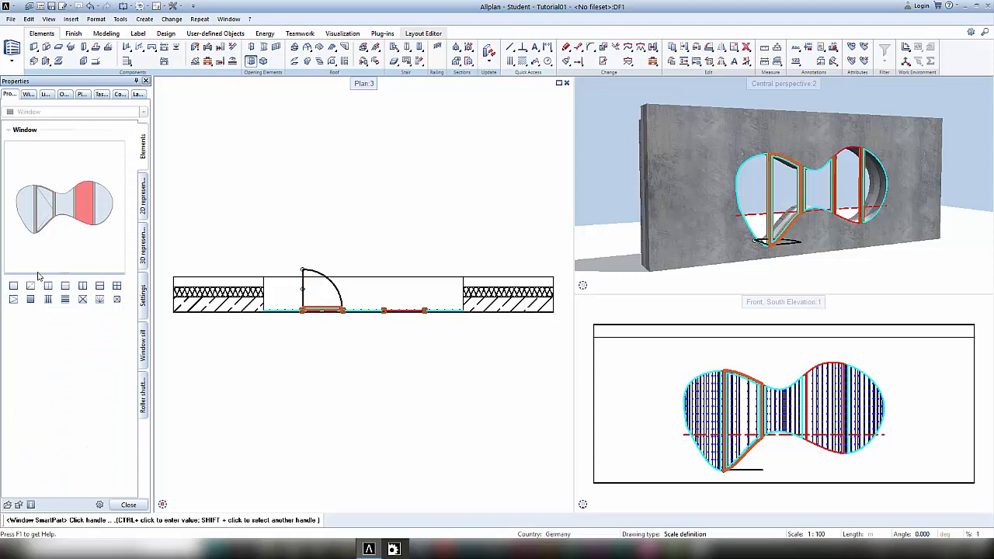
click(13, 299)
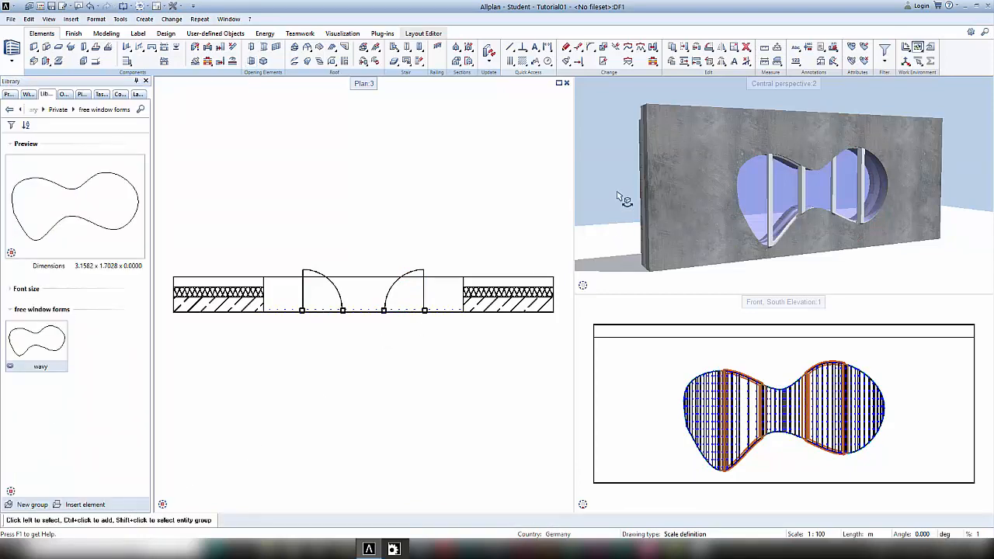
Orbit the 3D view around the wall to inspect the finished curvy window
drag(776, 178, 870, 186)
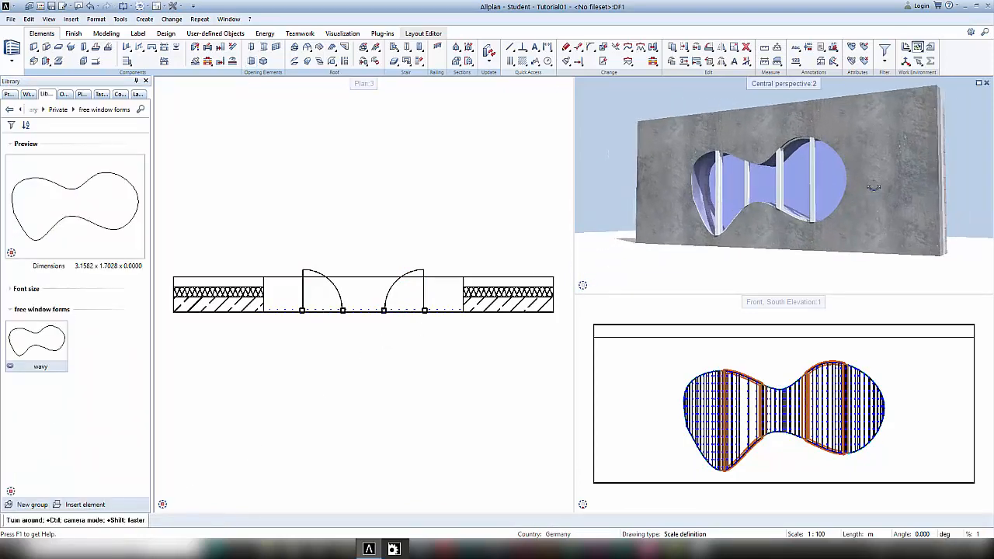